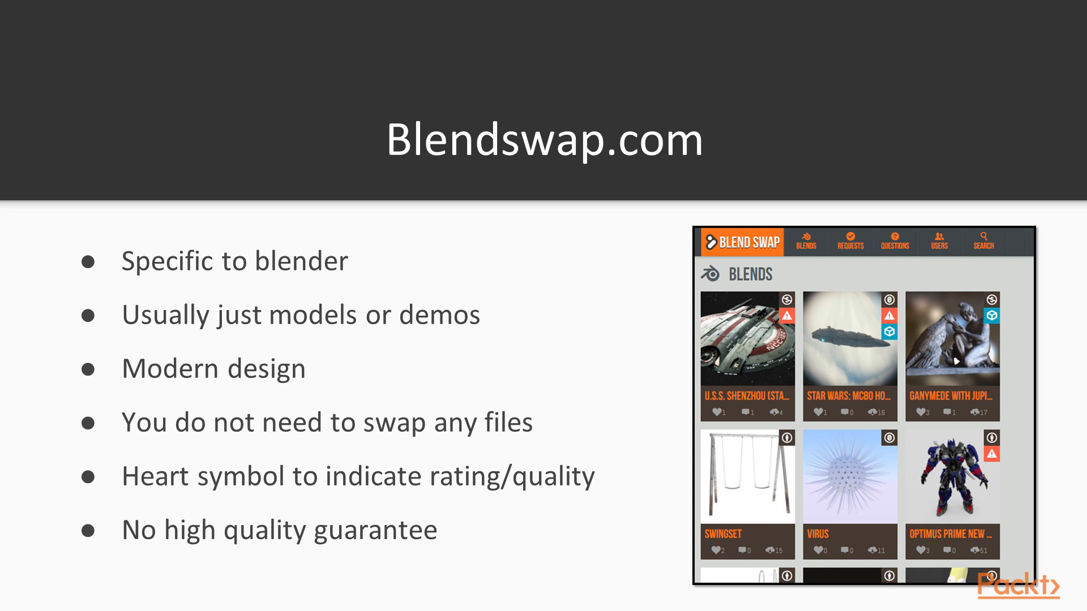
# Advance from the Blendswap.com slide to the OpenGameArt.org slide (models, textures, no rating system)
pyautogui.press('right')
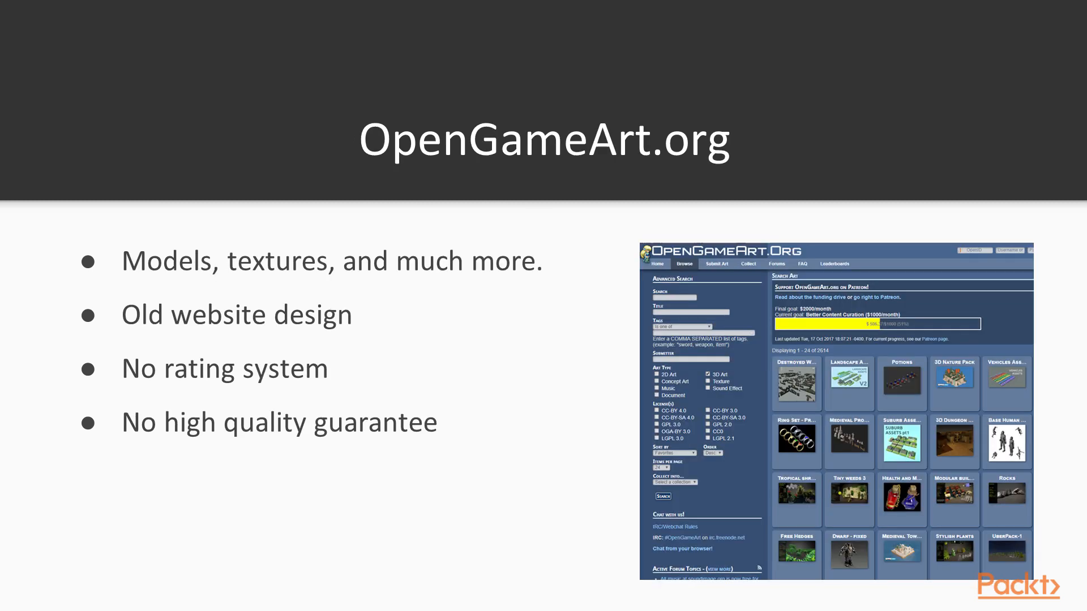